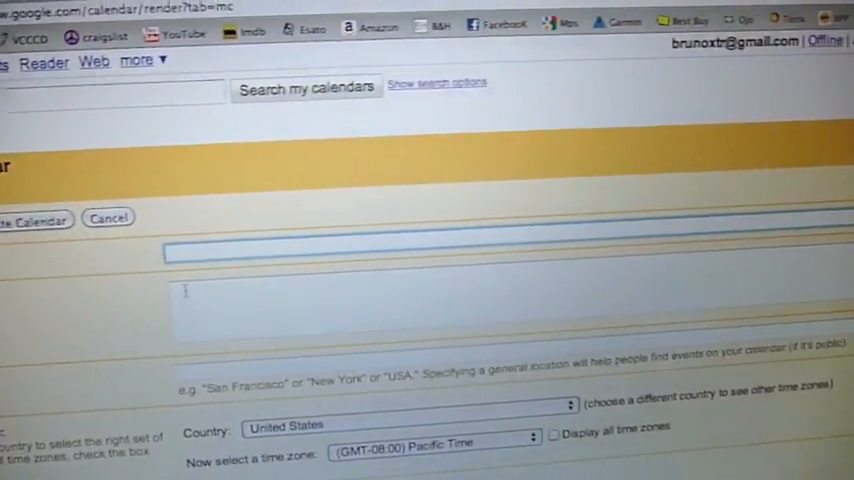
Step: Create a new calendar named TEST from the Create New Calendar form
type("TEST")
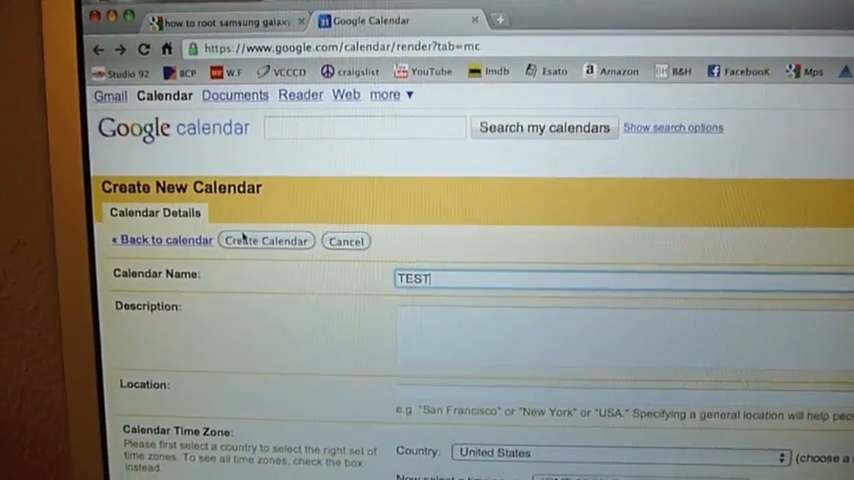
left_click(264, 240)
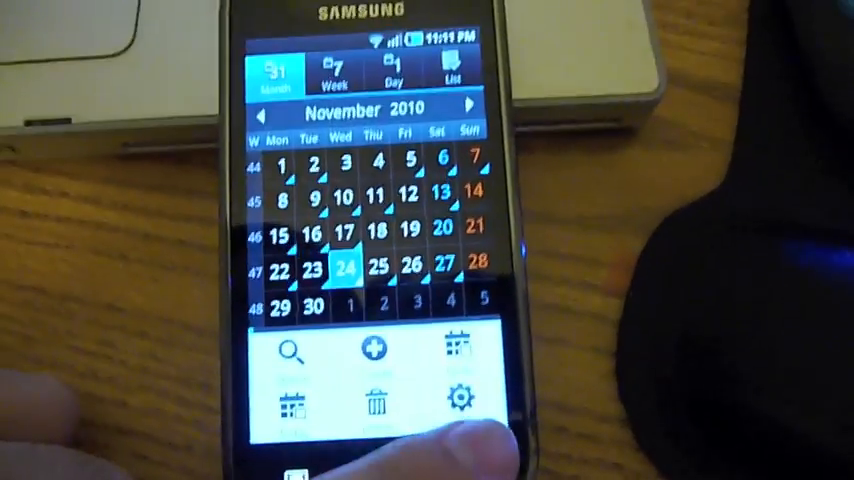
left_click(462, 396)
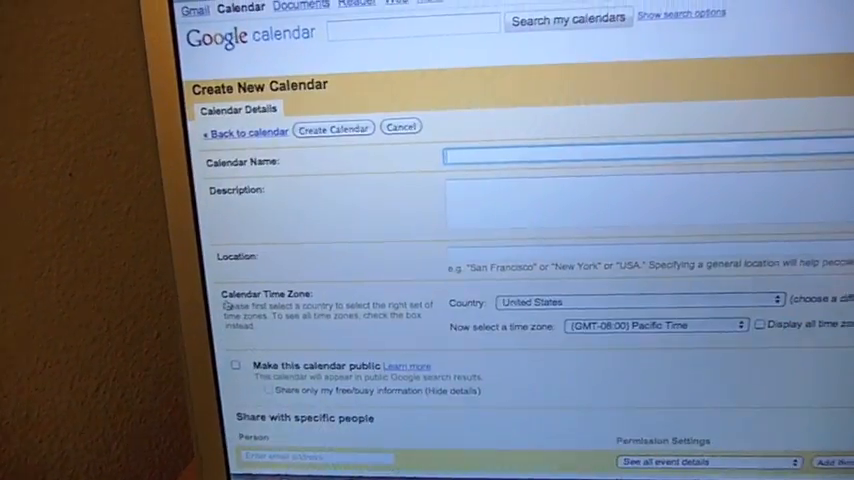
Step: Create a new calendar named TEST3 from the Create New Calendar form
type("TEST3")
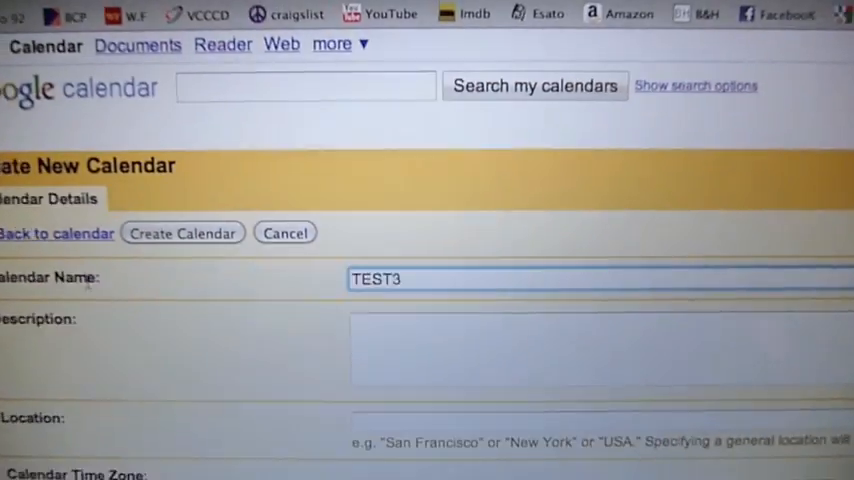
left_click(182, 232)
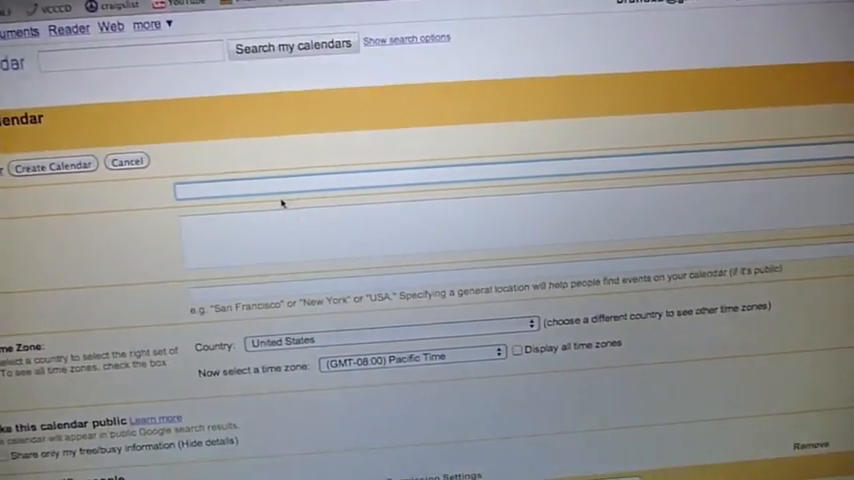
Step: Create a new calendar named TEST4 via Add under My calendars
type("TEST")
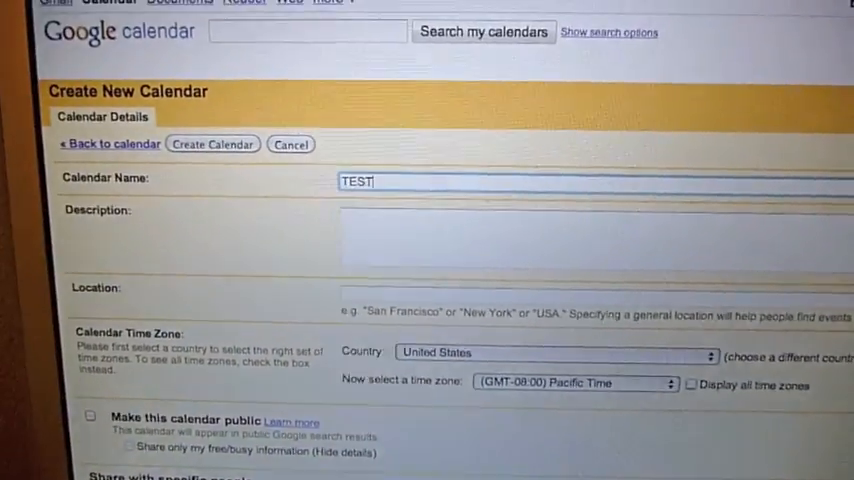
type("4")
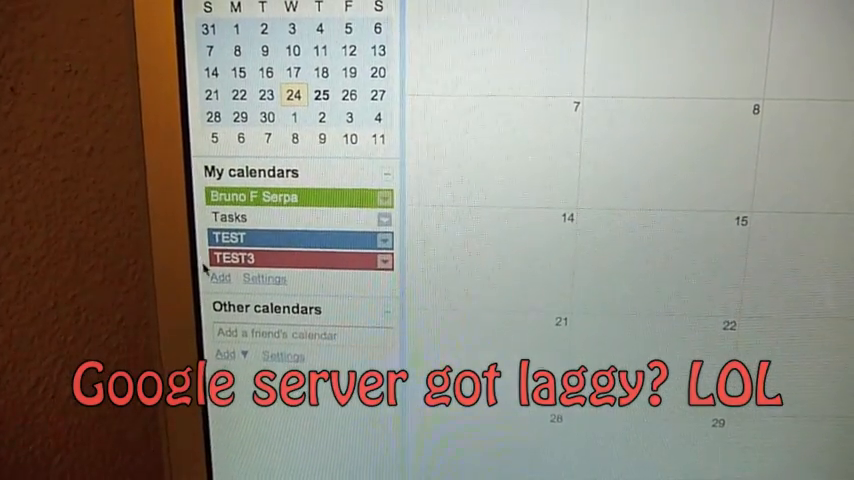
left_click(220, 278)
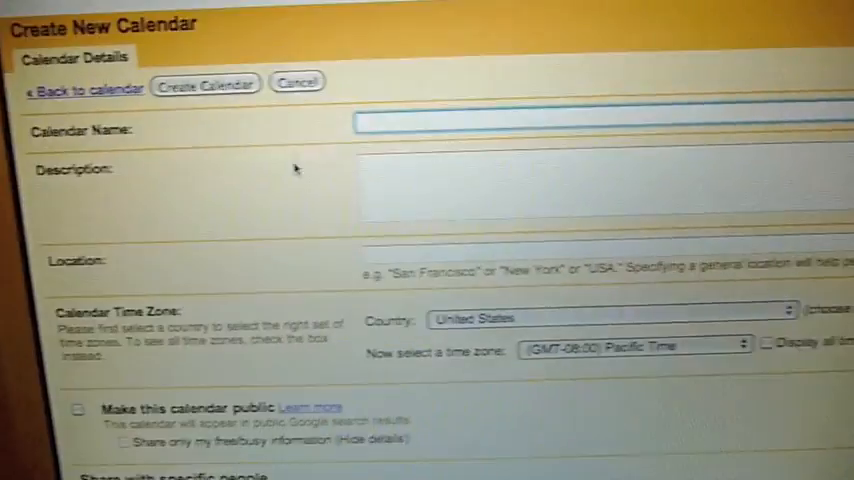
type("TEST4")
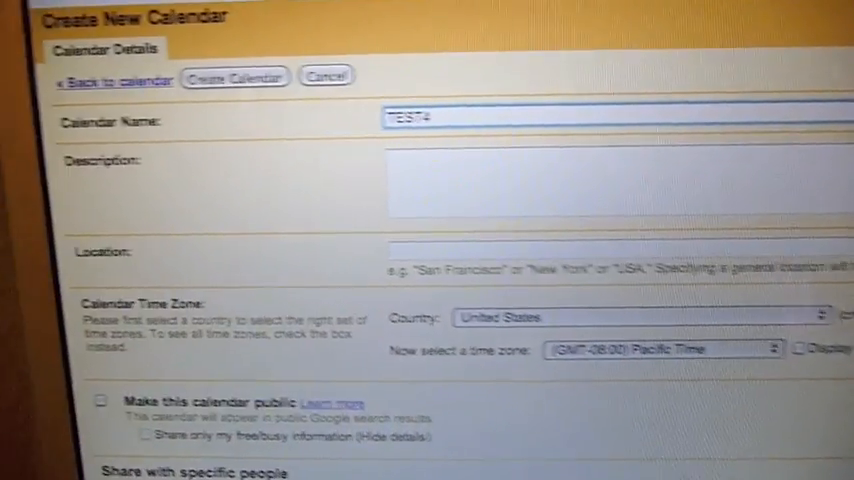
left_click(234, 76)
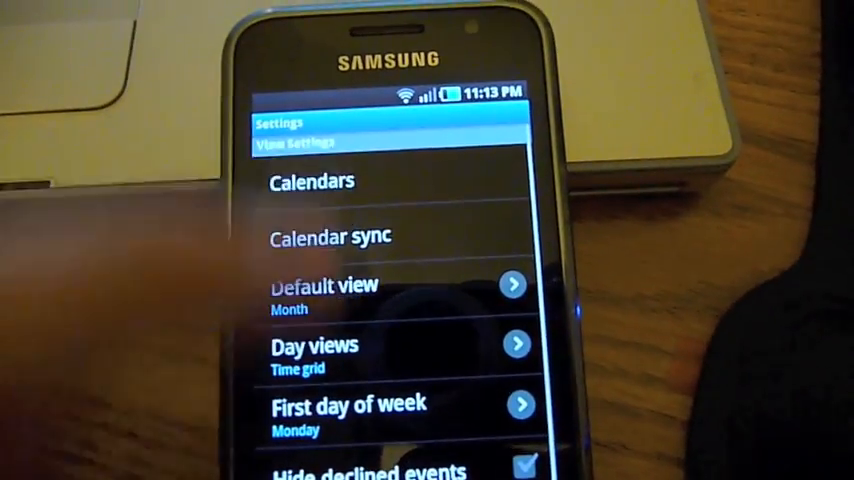
left_click(310, 180)
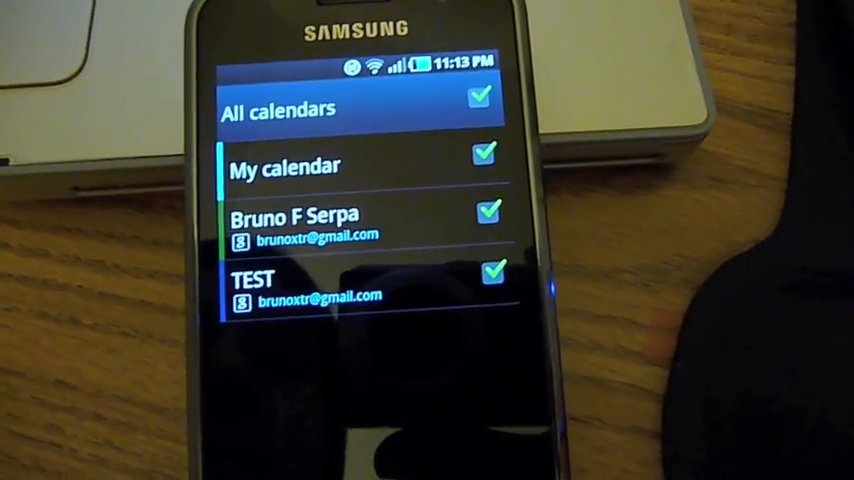